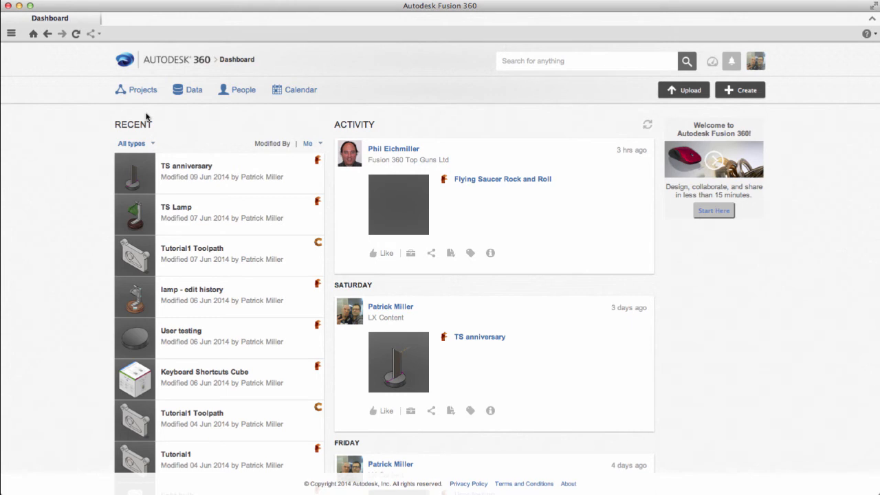
mouse_move(154, 336)
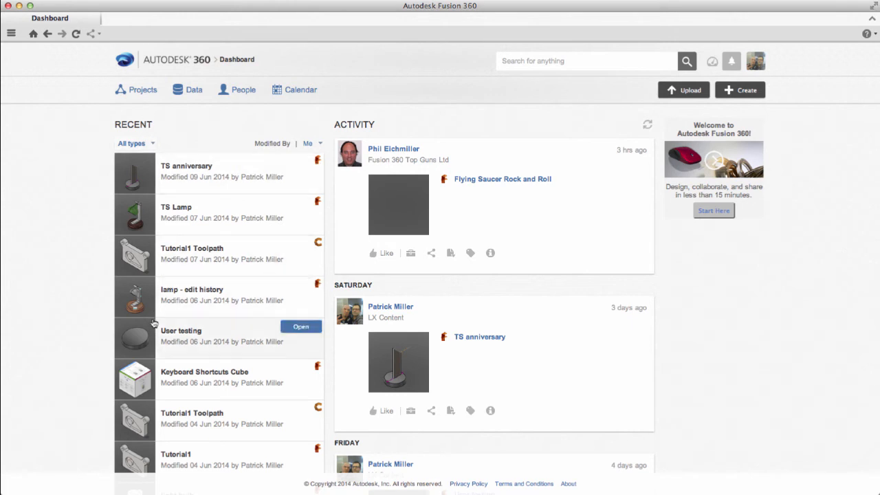
mouse_move(350, 126)
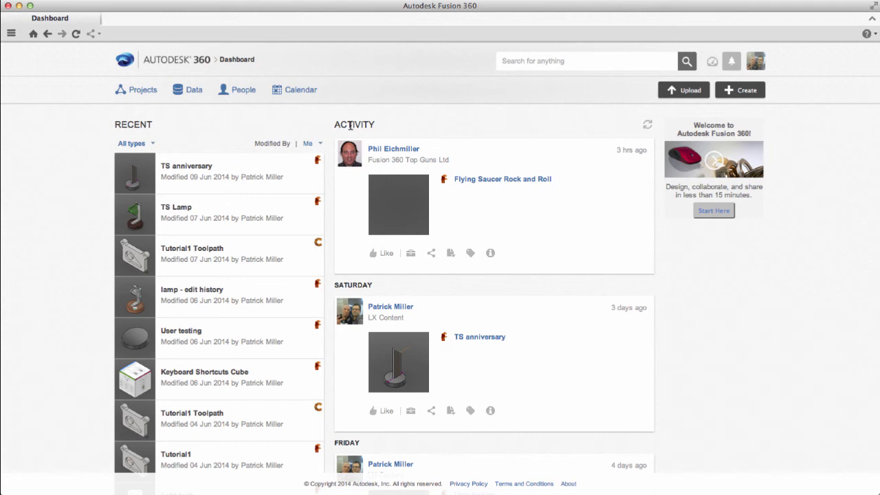
Show the Projects dropdown with the pinned projects list from the dashboard
click(143, 90)
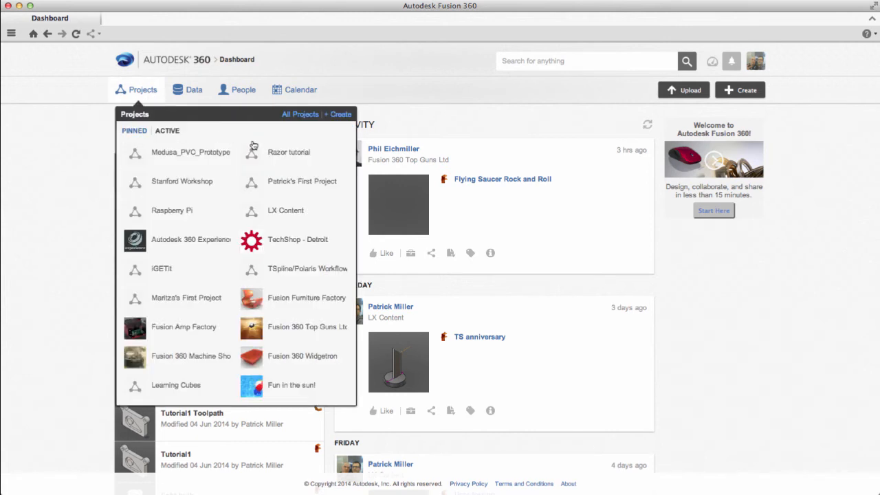
mouse_move(341, 114)
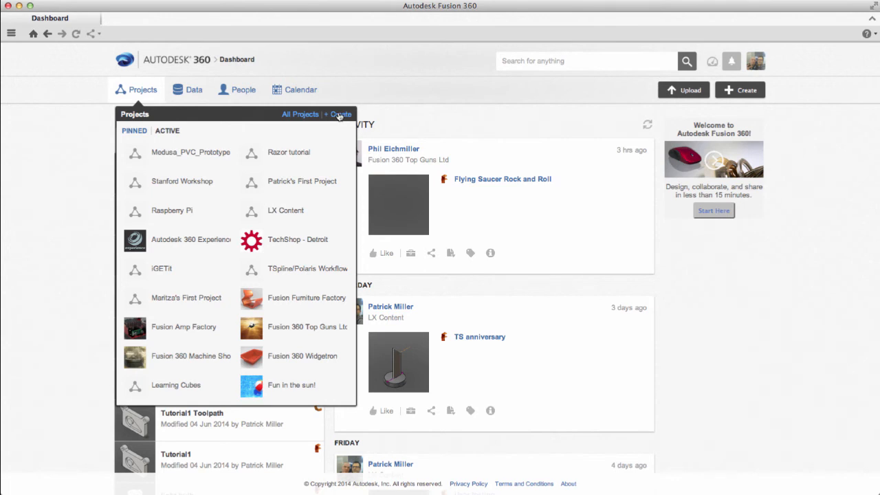
Start a new project and name it 'LX Content'
click(341, 114)
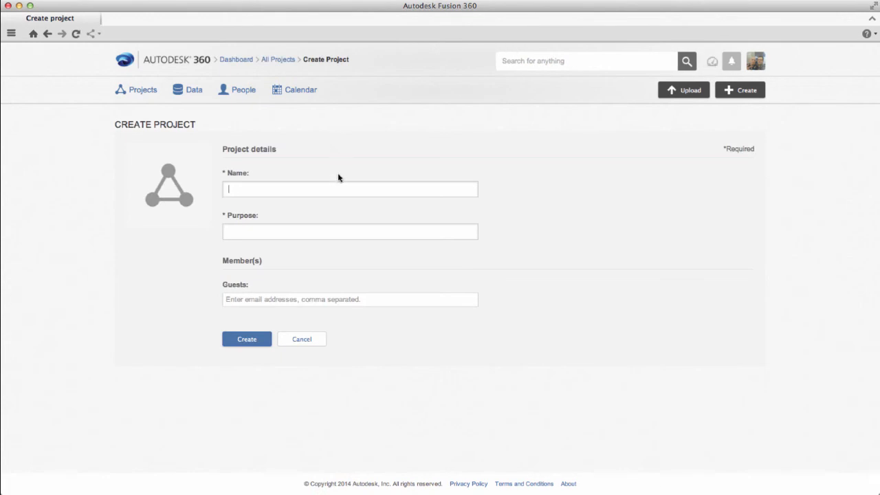
text(LC)
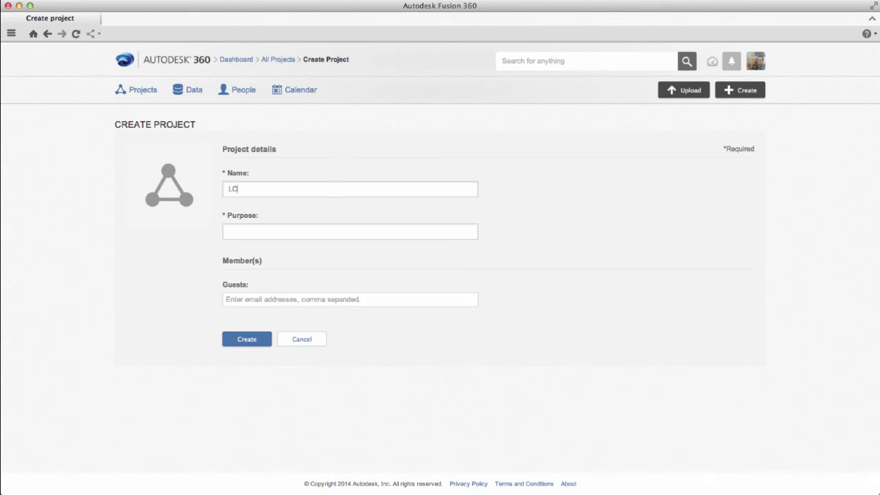
text(LX Cont)
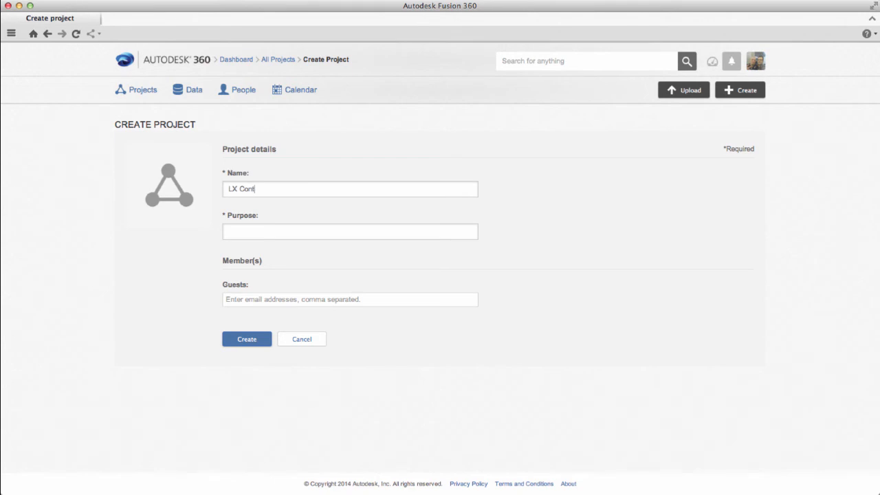
text(ent)
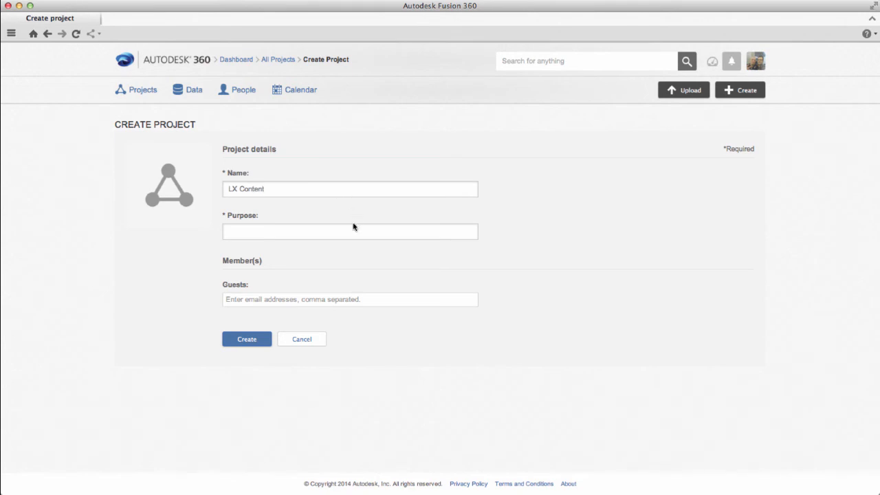
Enter the project purpose 'This is for tutorials'
text(This is)
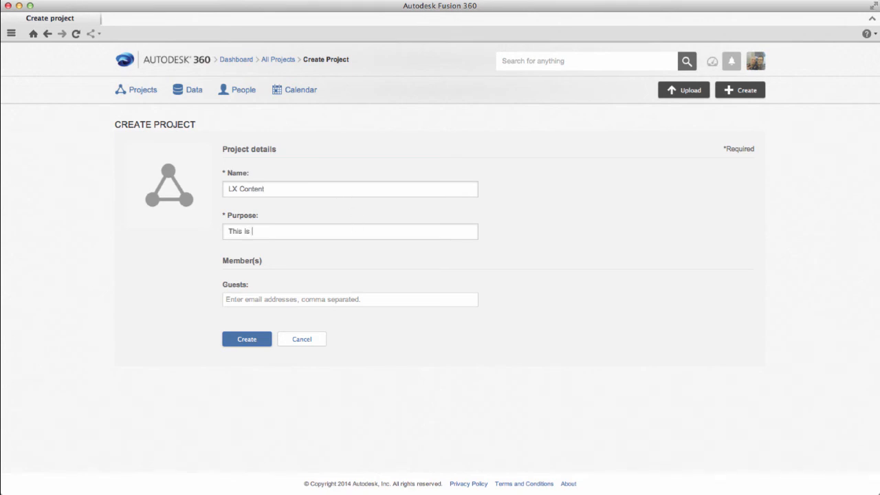
text(for tut)
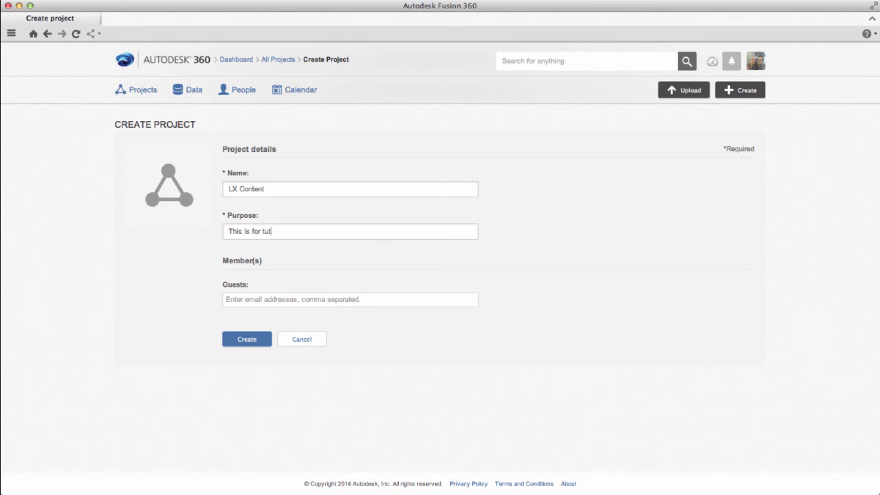
text(or)
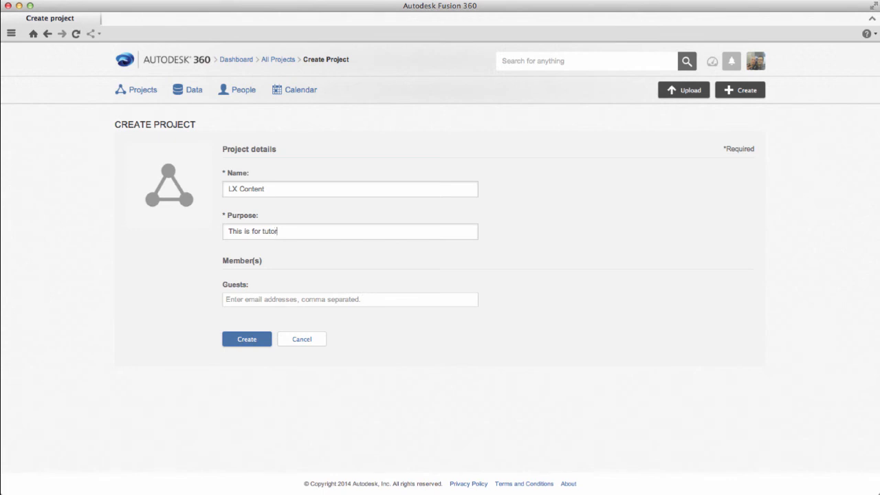
text(ials)
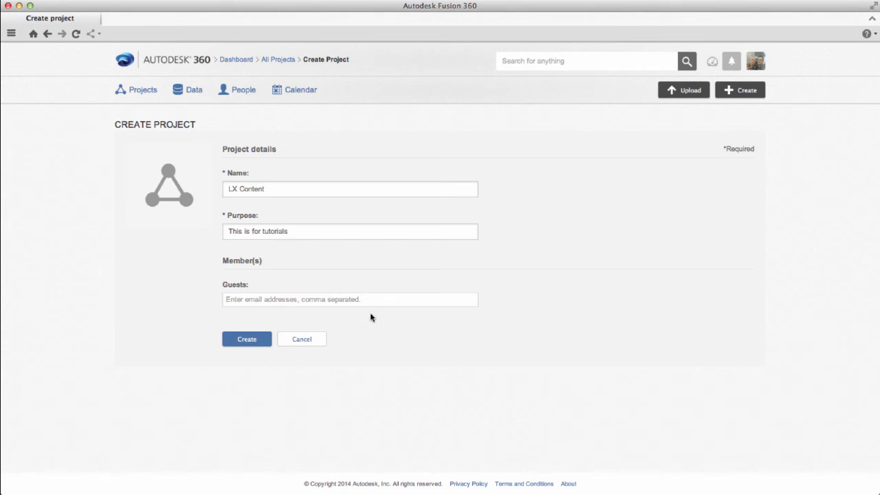
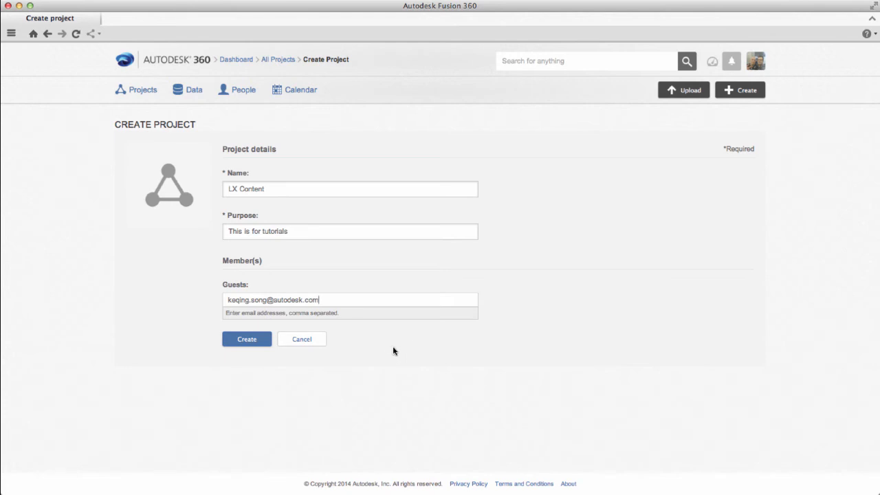
click(246, 339)
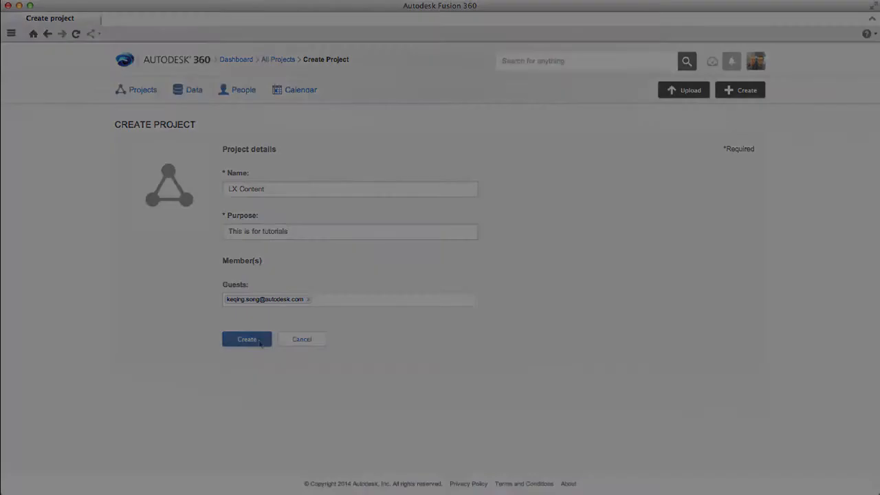
Create the LX Content project and bring up its Upload options
click(246, 339)
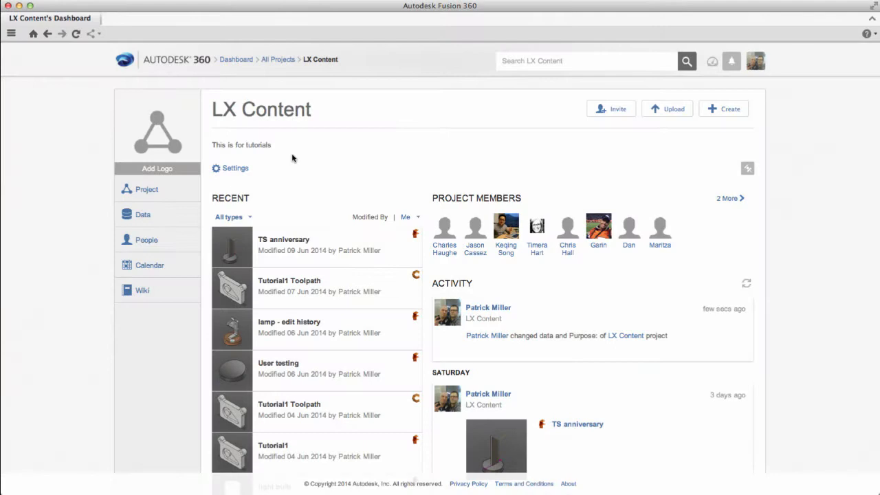
mouse_move(435, 185)
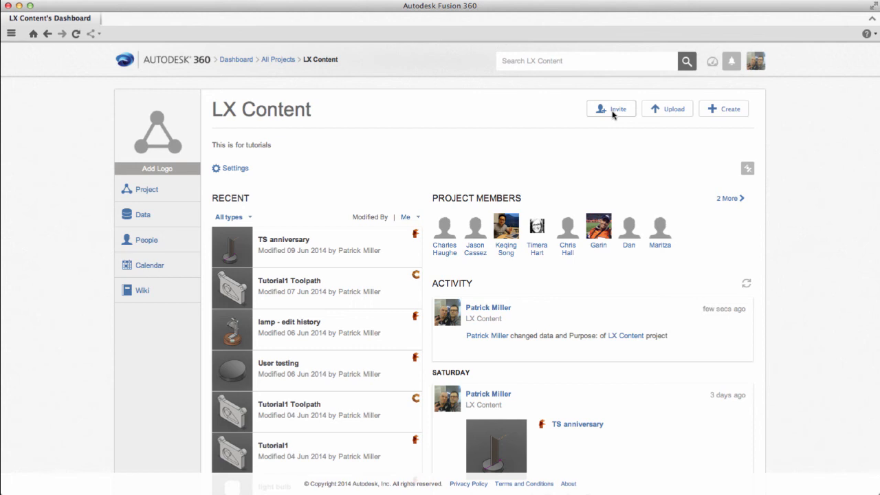
click(673, 109)
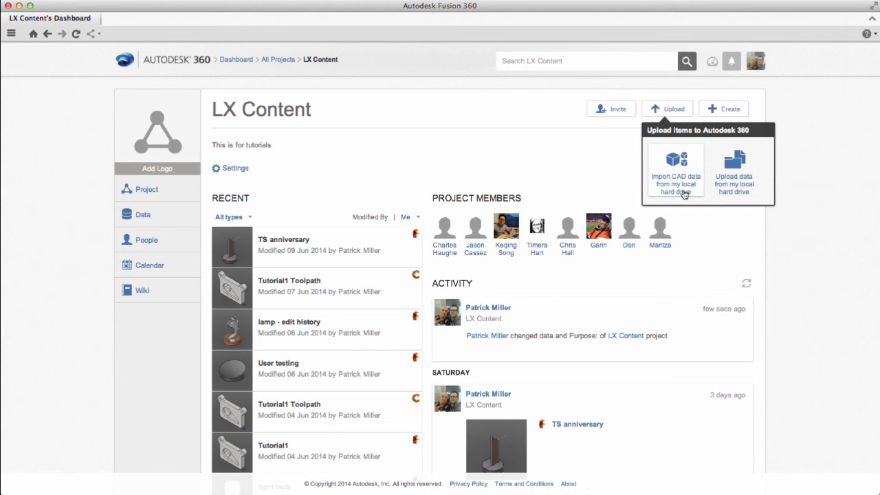
mouse_move(736, 191)
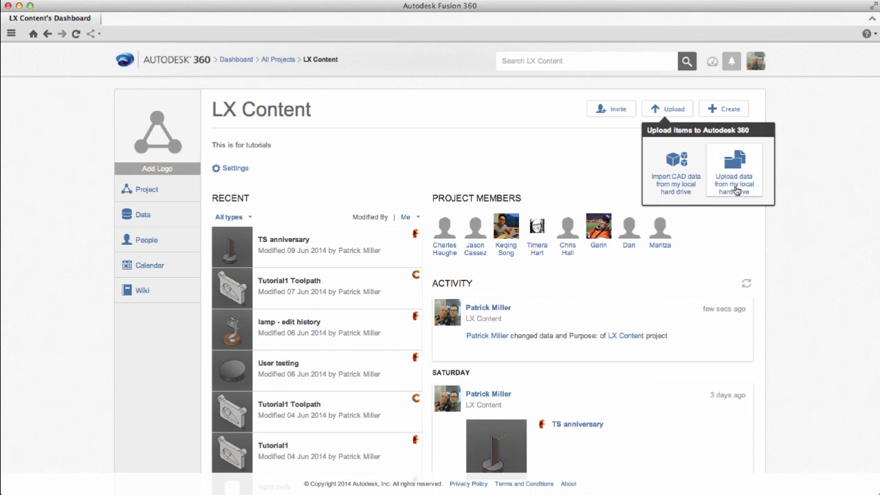
Show the Create menu listing the item types available in the project
click(724, 109)
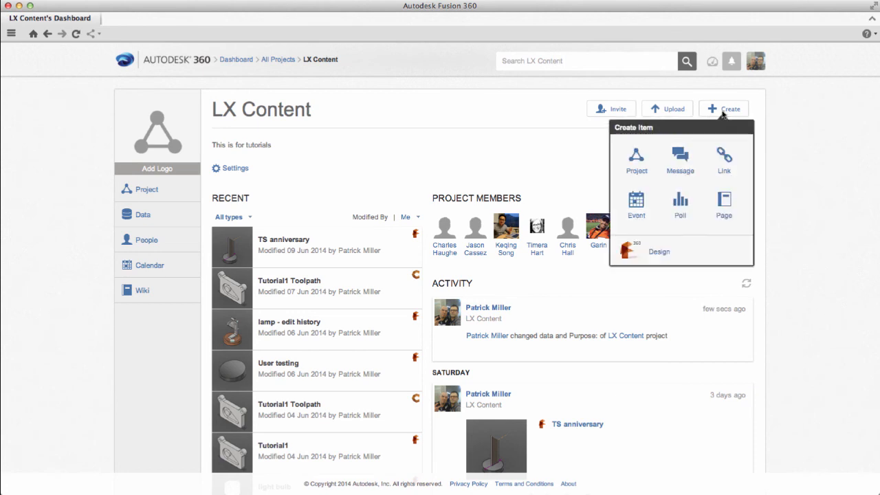
mouse_move(691, 249)
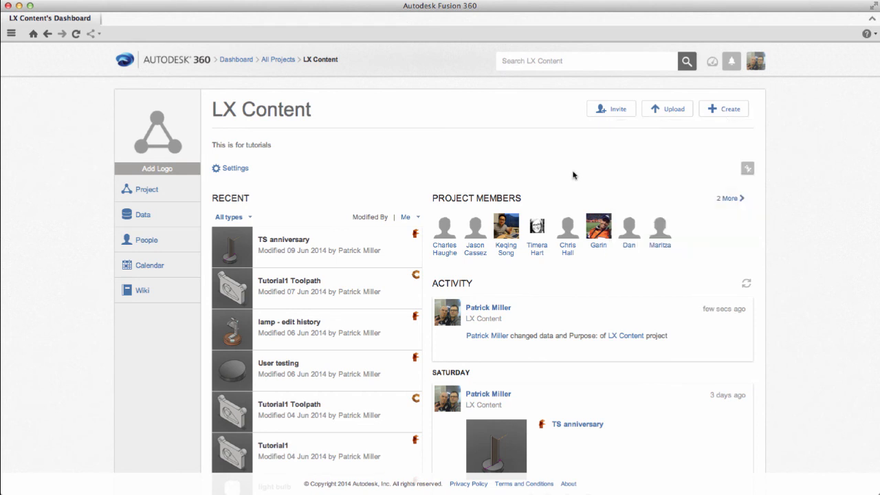
mouse_move(323, 341)
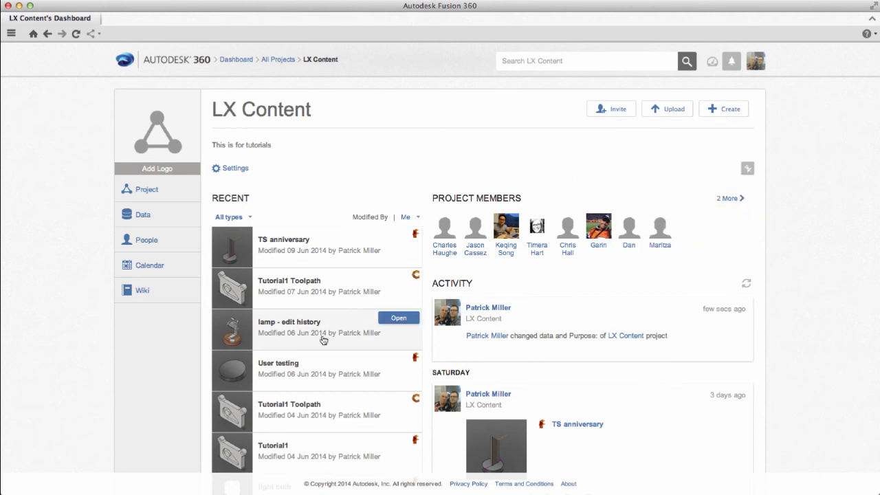
mouse_move(292, 324)
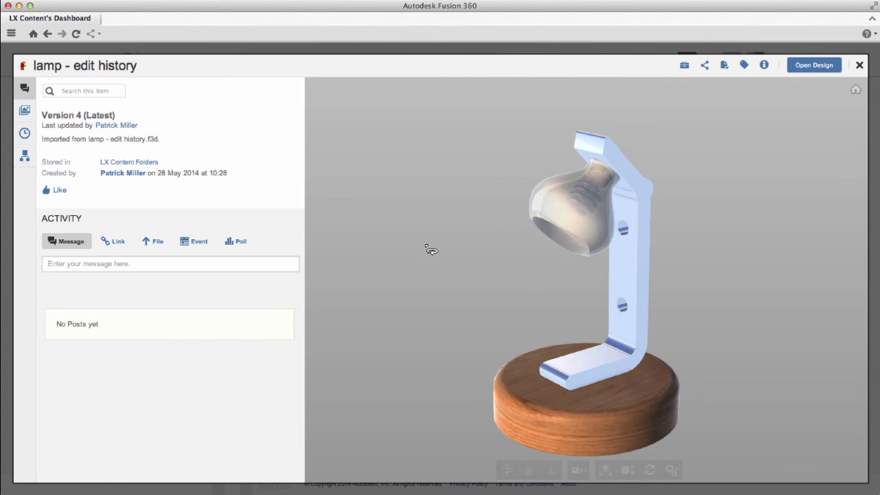
View the lamp design's render thumbnails, then switch to its version history
click(24, 110)
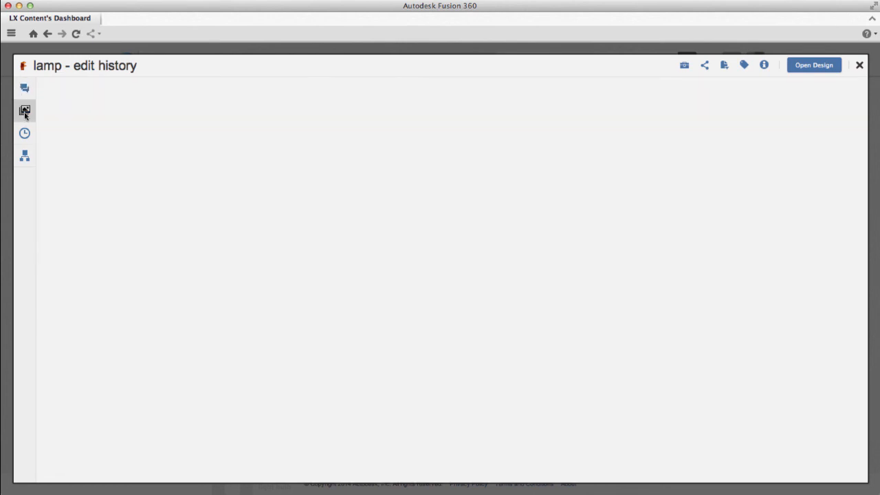
click(24, 111)
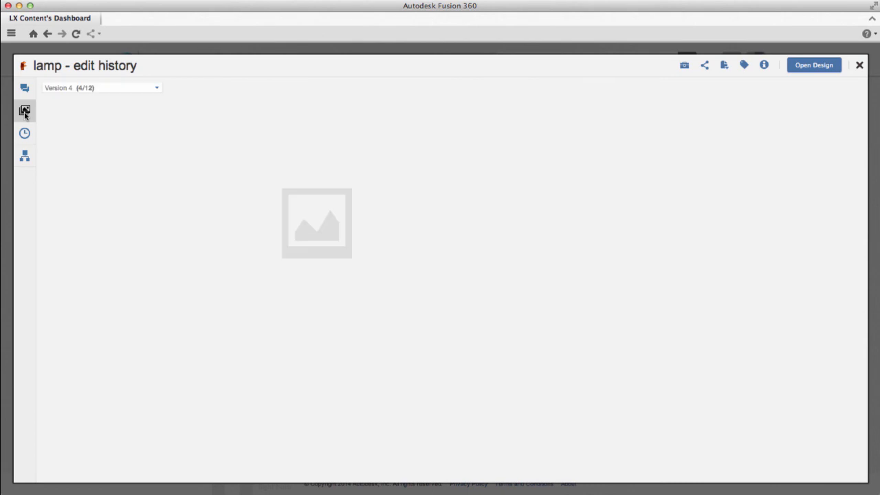
click(24, 111)
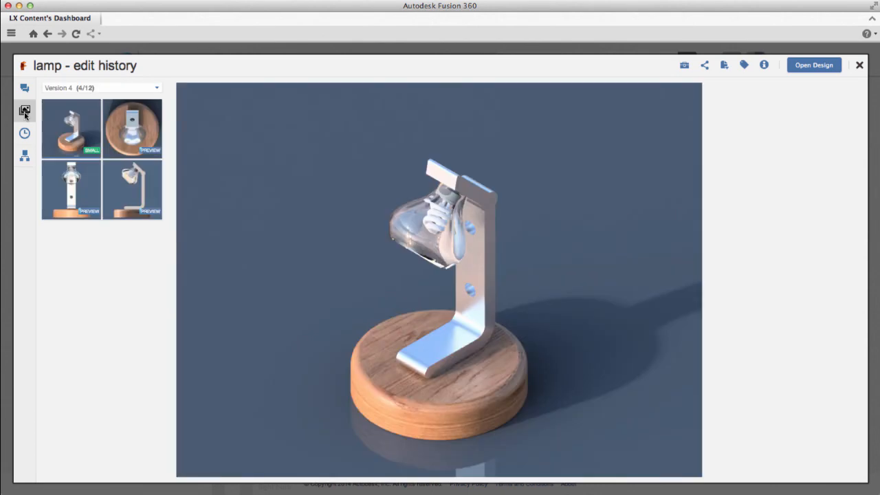
mouse_move(133, 189)
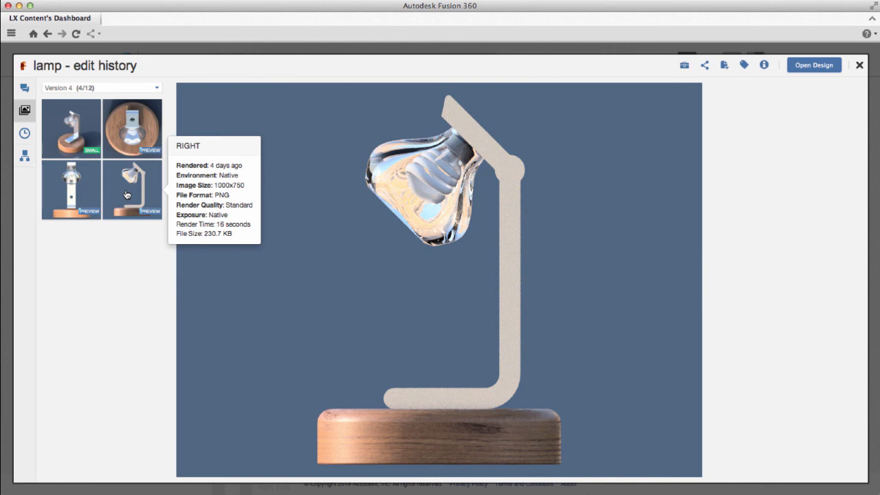
click(24, 134)
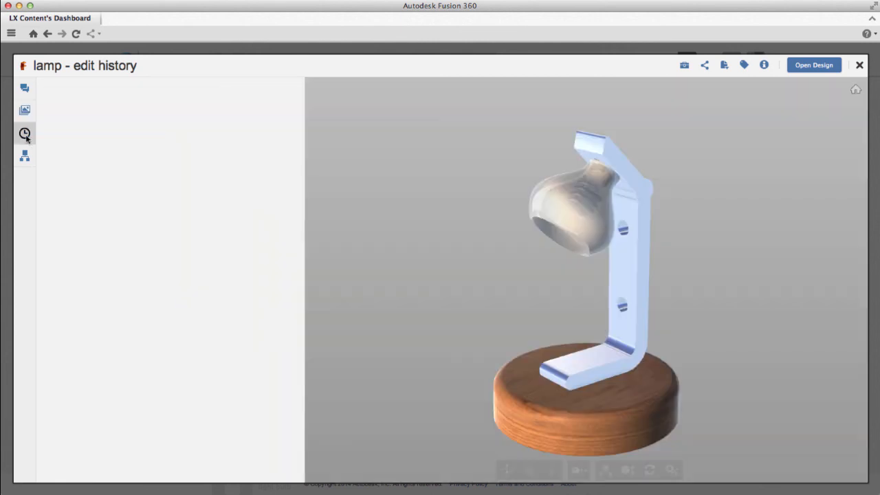
Review the lamp's saved versions and close the item view to return to the dashboard
click(25, 134)
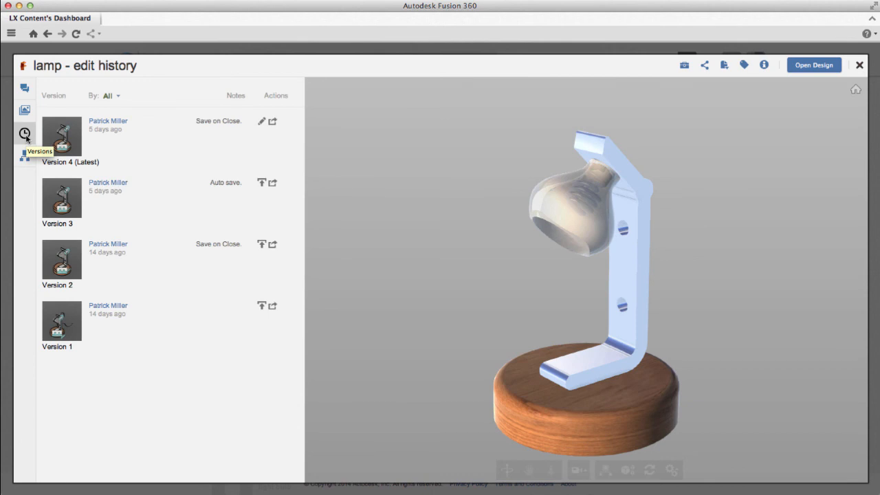
mouse_move(130, 242)
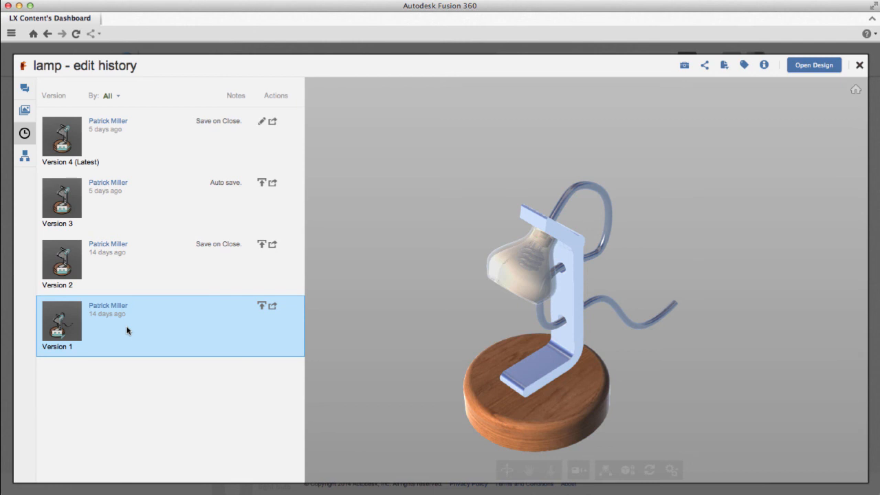
mouse_move(136, 154)
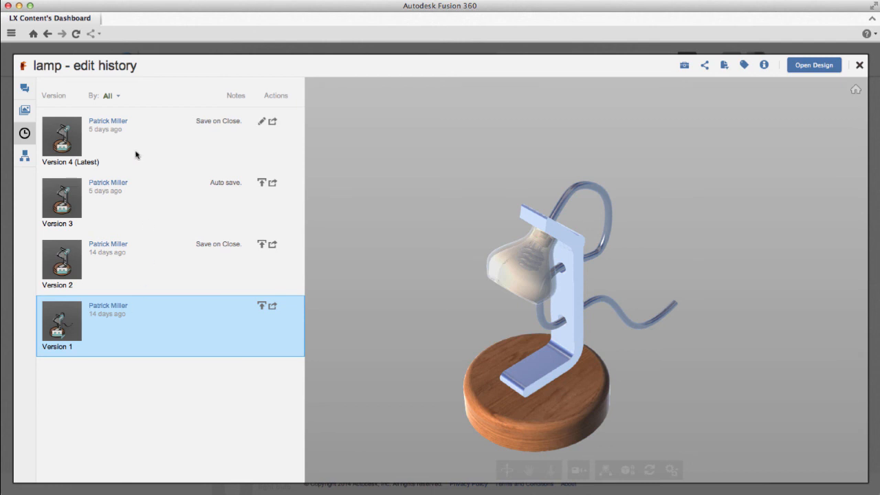
mouse_move(678, 77)
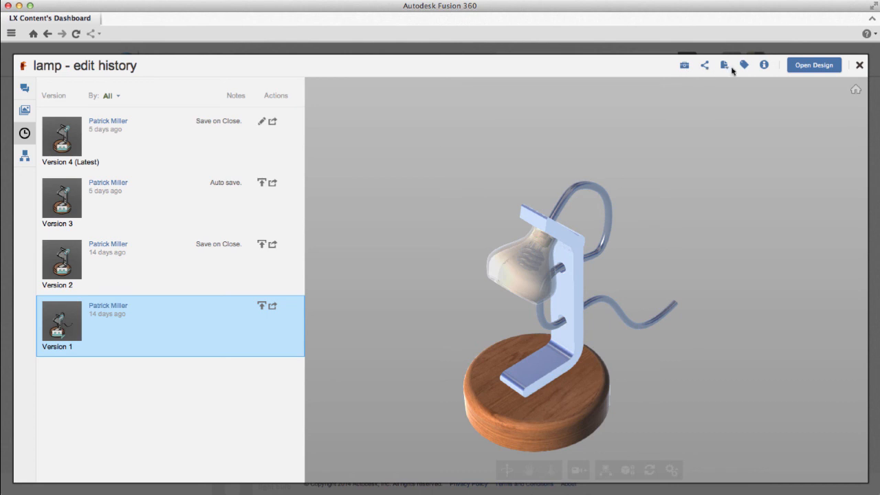
click(724, 65)
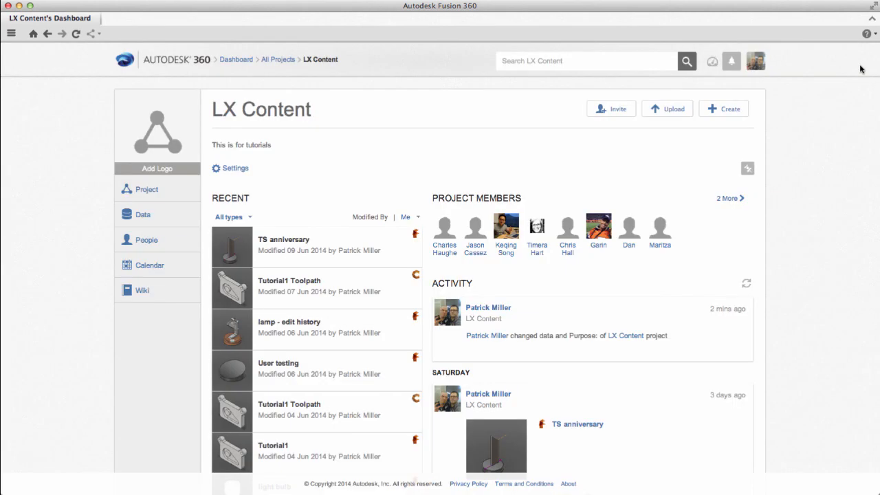
scroll(down, 3)
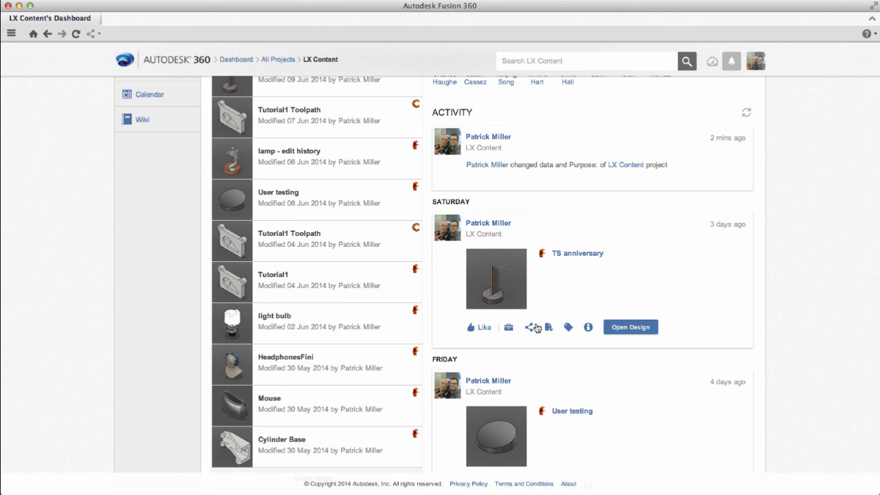
mouse_move(794, 294)
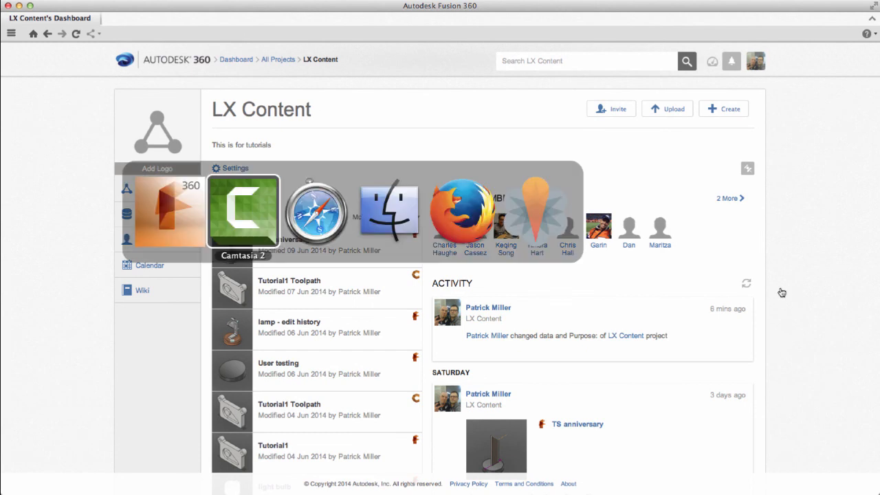
mouse_move(316, 211)
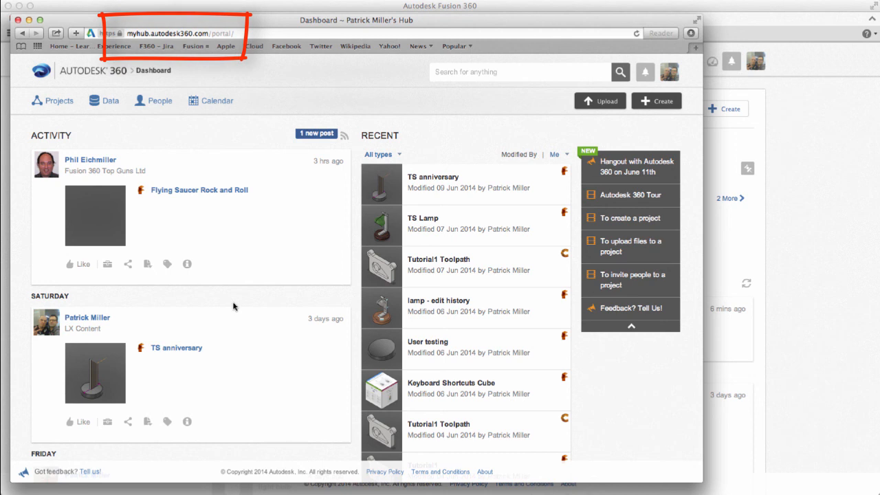
Scroll through the Autodesk 360 hub dashboard's activity feed and recent designs
scroll(down, 3)
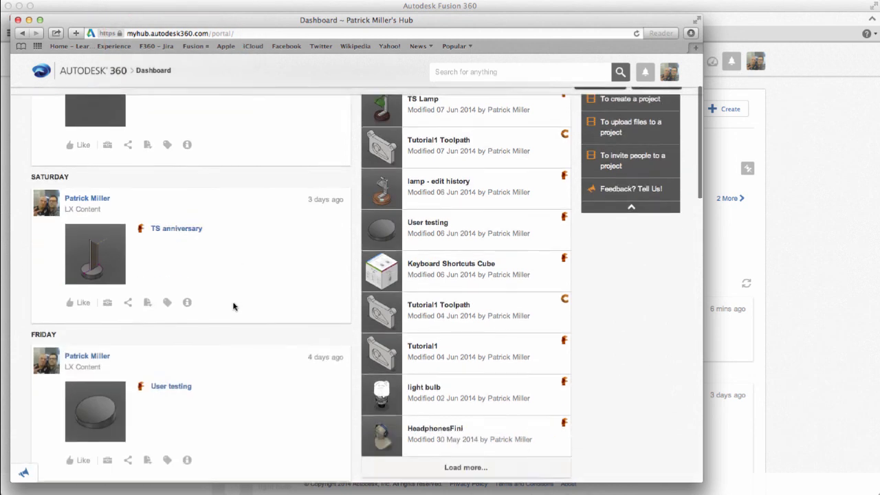